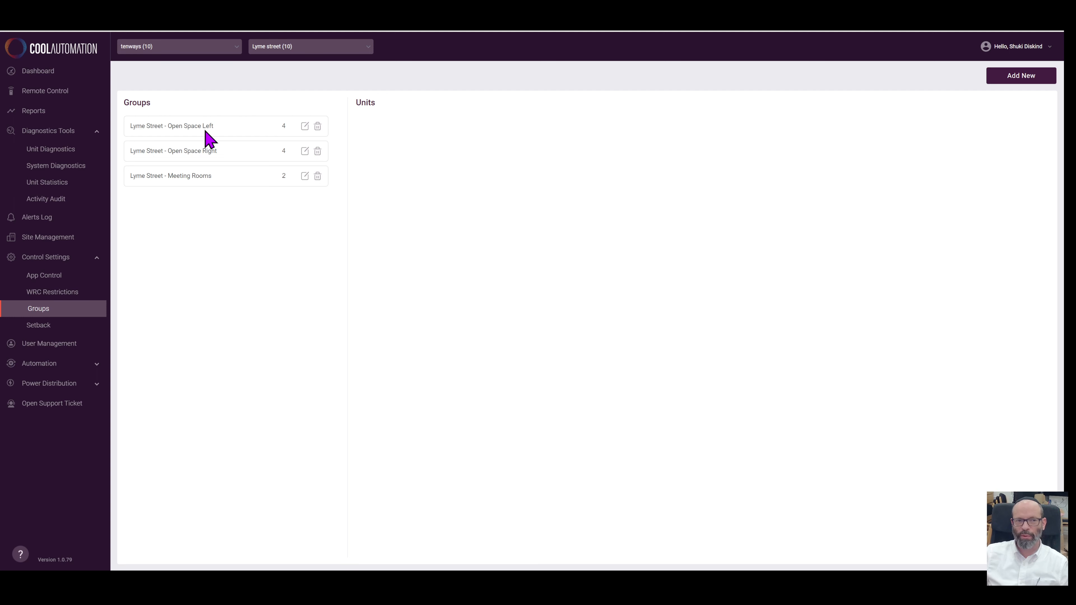
mouse_move(215, 240)
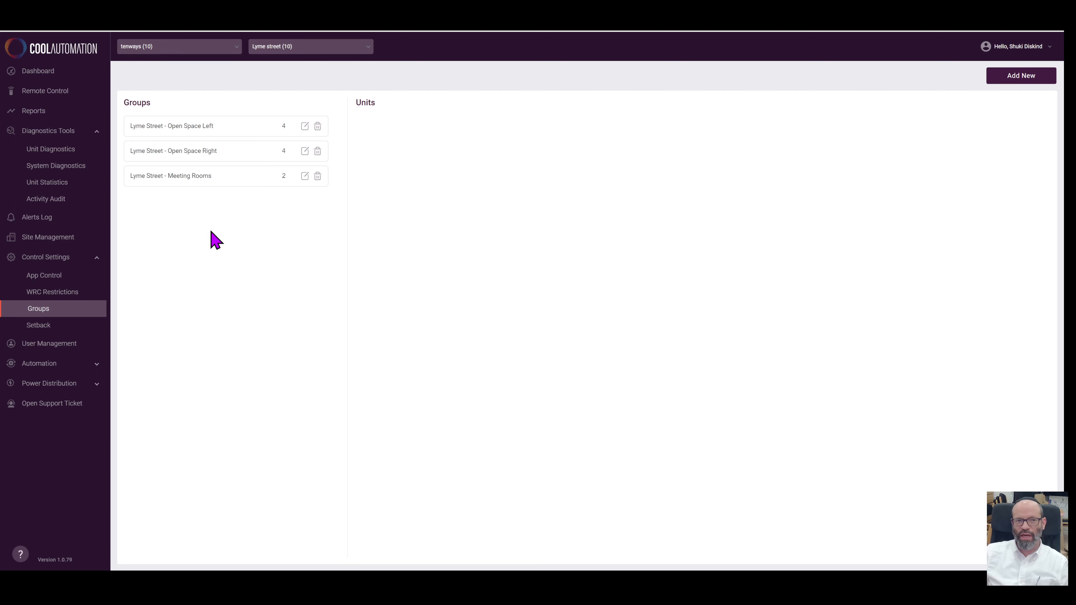
mouse_move(174, 139)
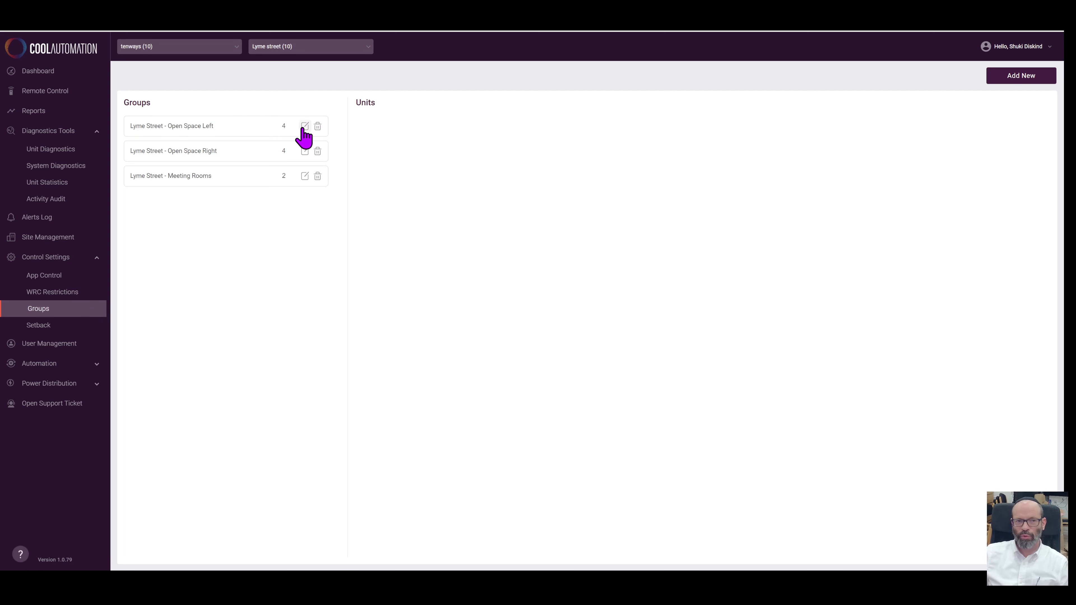
Step: Edit the Lyme Street - Open Space Left group and save it unchanged
left_click(304, 126)
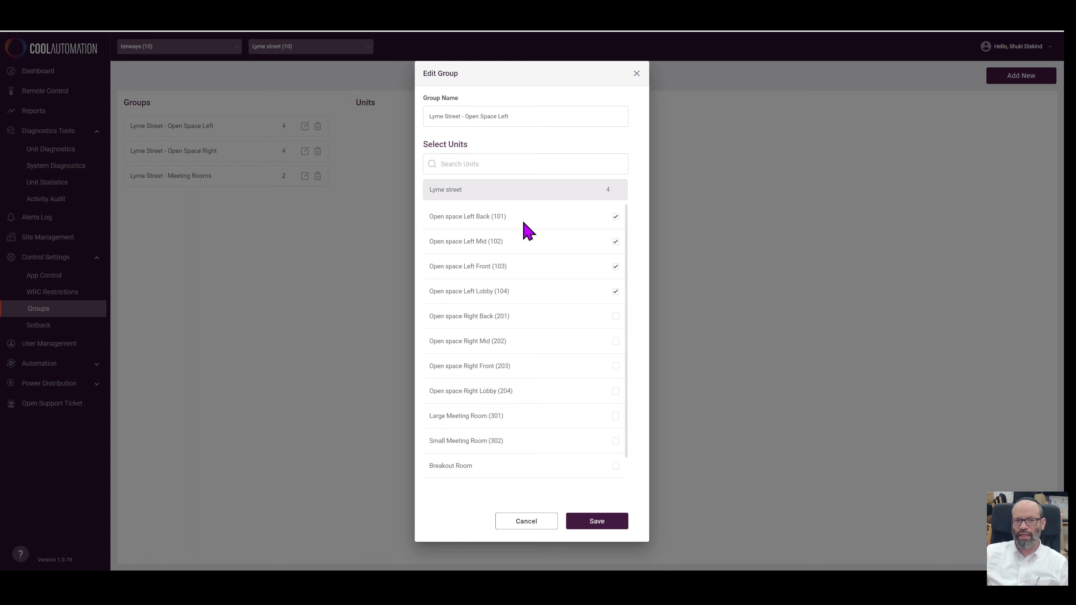
scroll("down", 3)
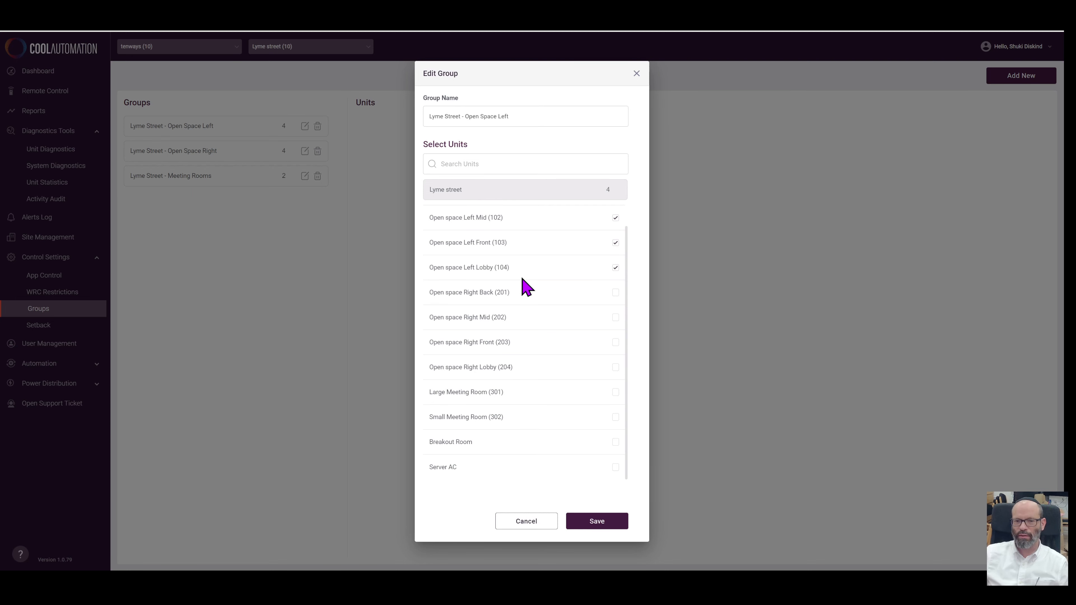
mouse_move(629, 348)
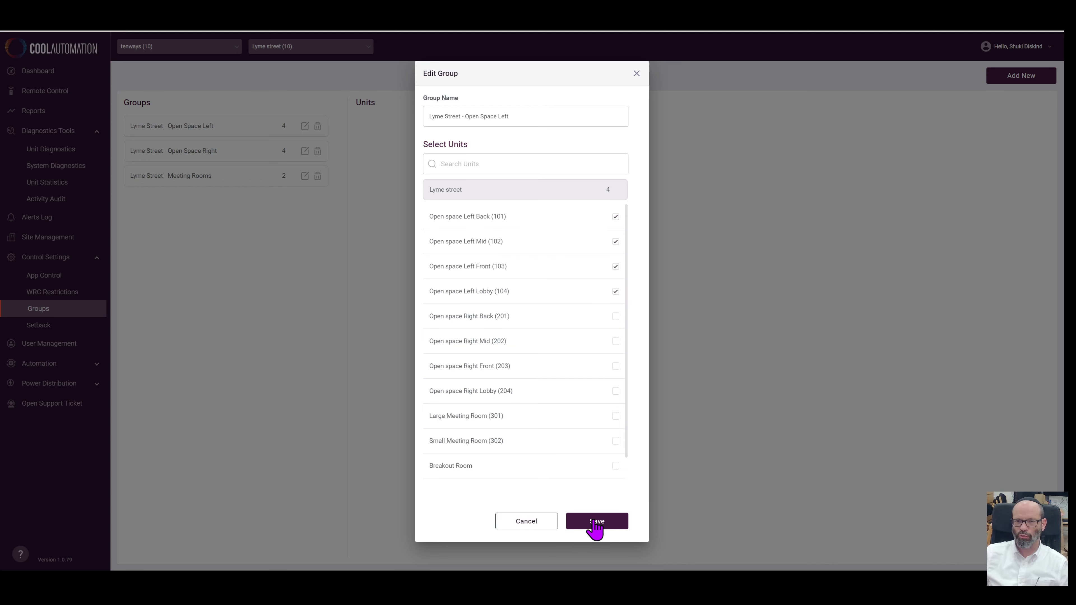
left_click(595, 520)
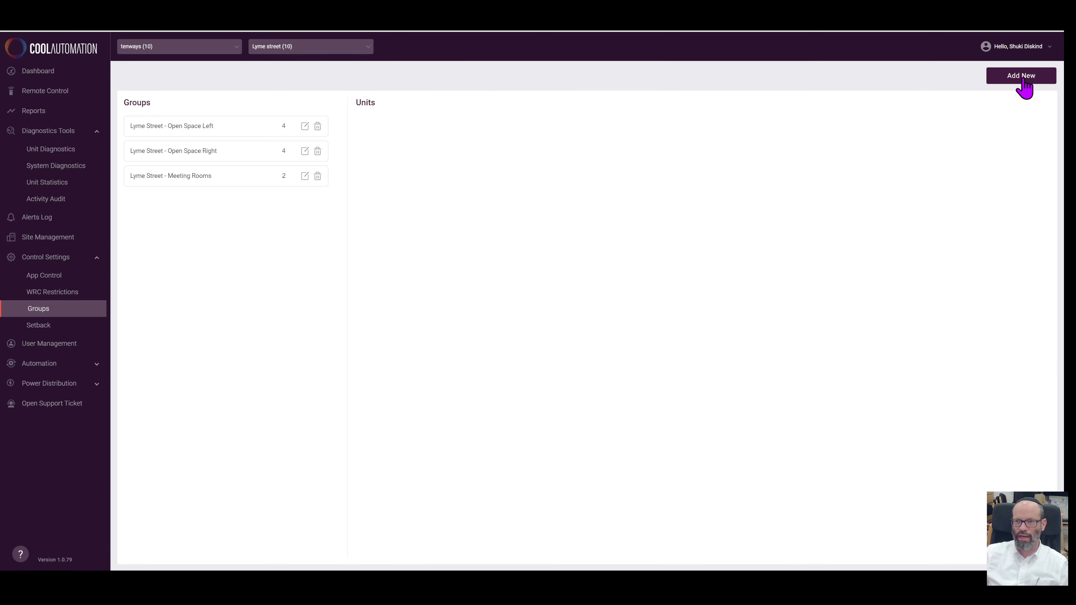
Step: Start a new group, then cancel the form without saving
left_click(1020, 75)
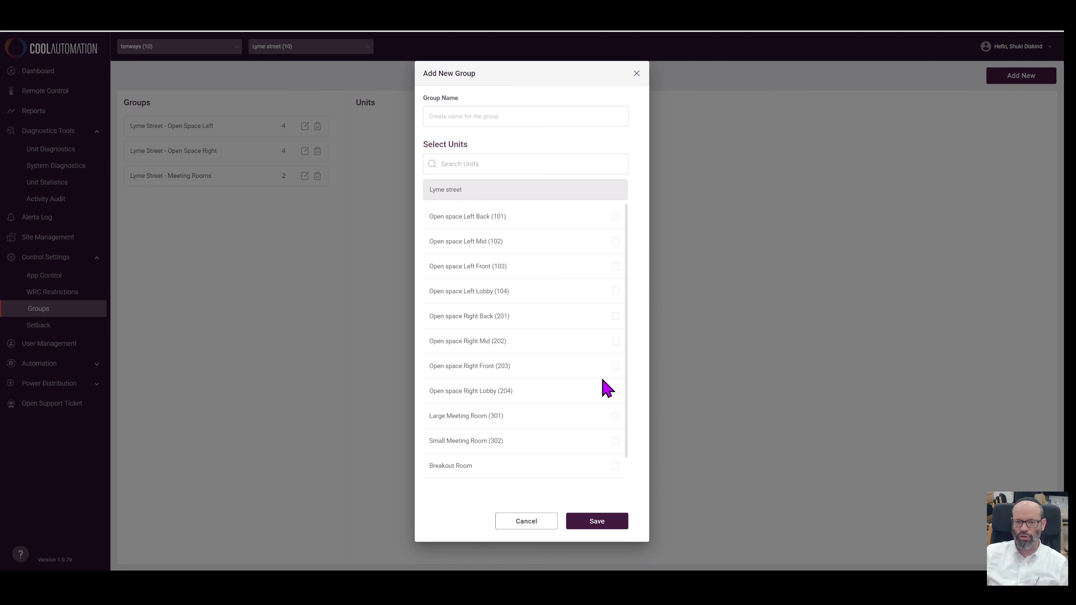
mouse_move(496, 474)
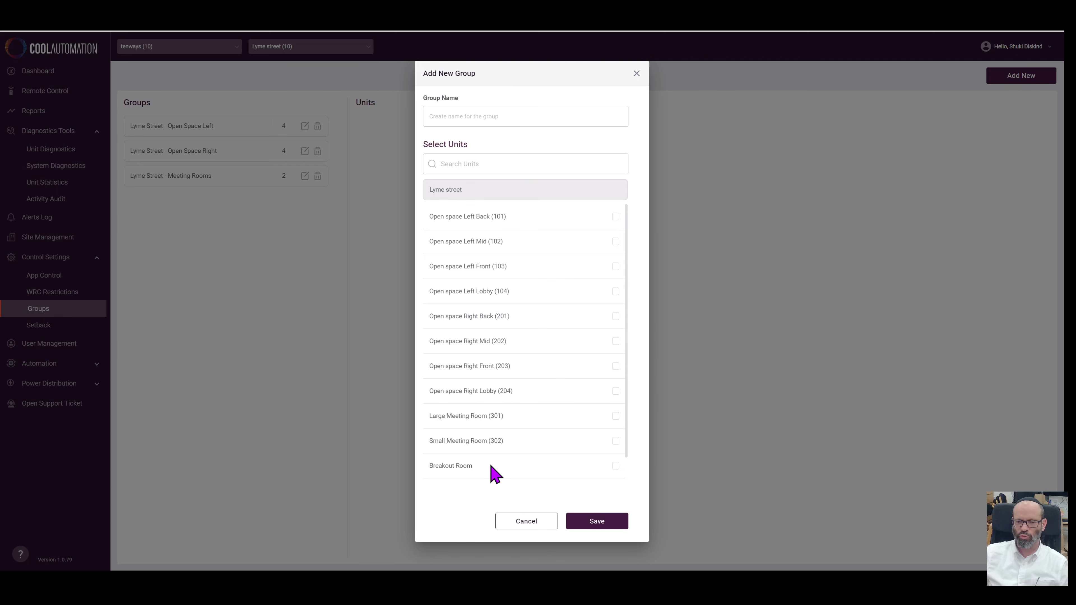
left_click(526, 520)
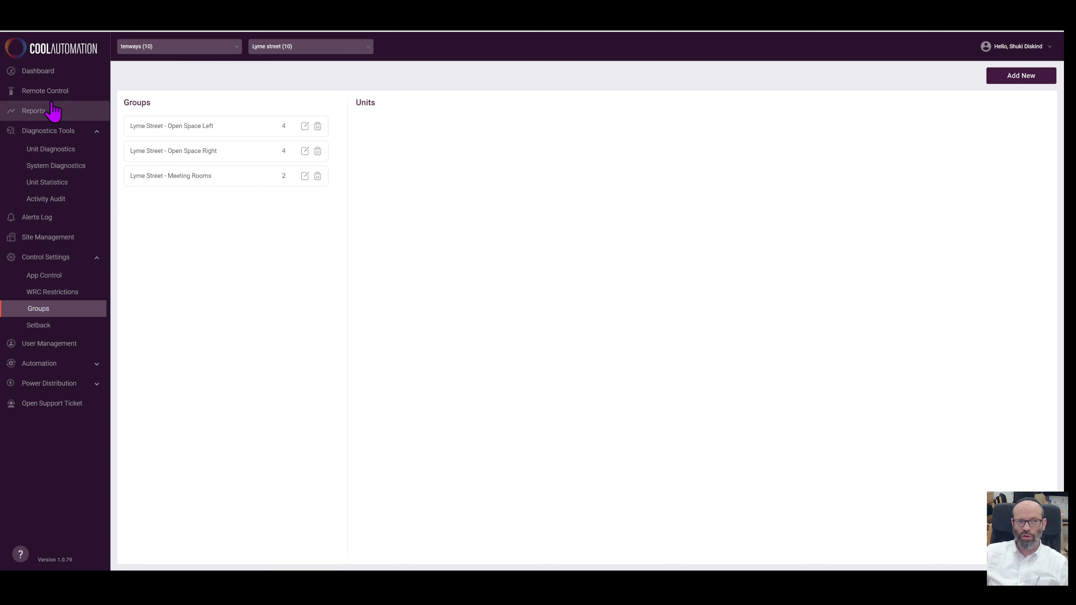
Step: In Remote Control, collapse Meeting Rooms and show schedules for the Open Space Right group
left_click(46, 90)
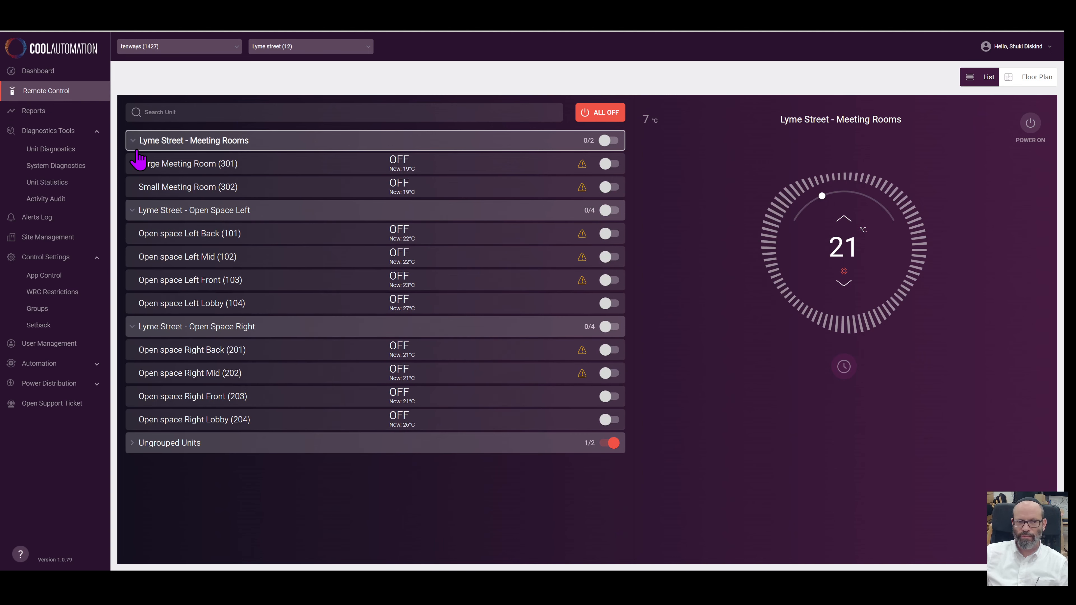
left_click(131, 140)
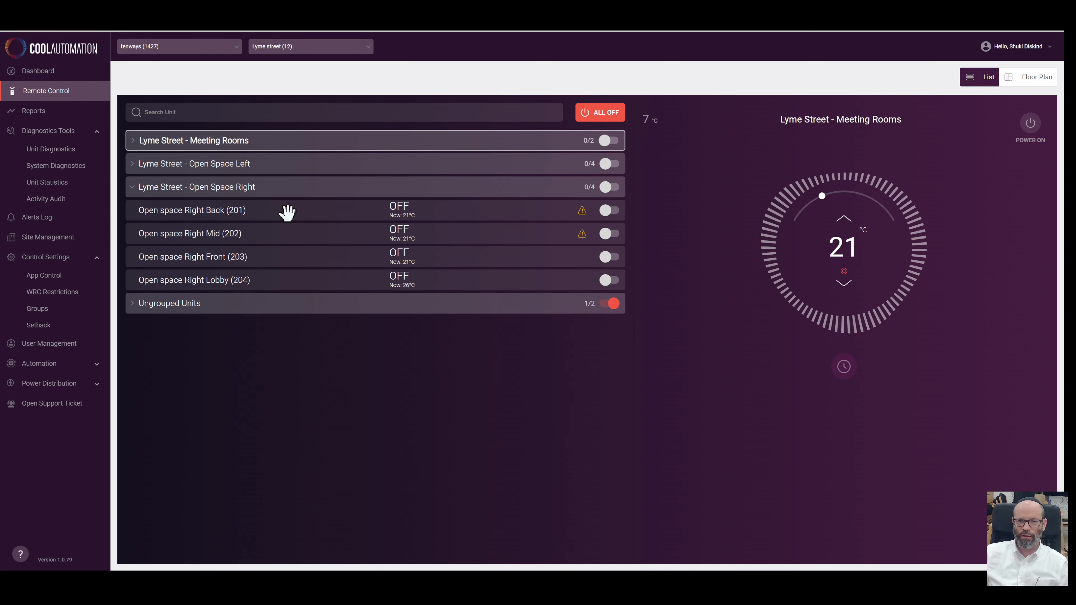
left_click(197, 186)
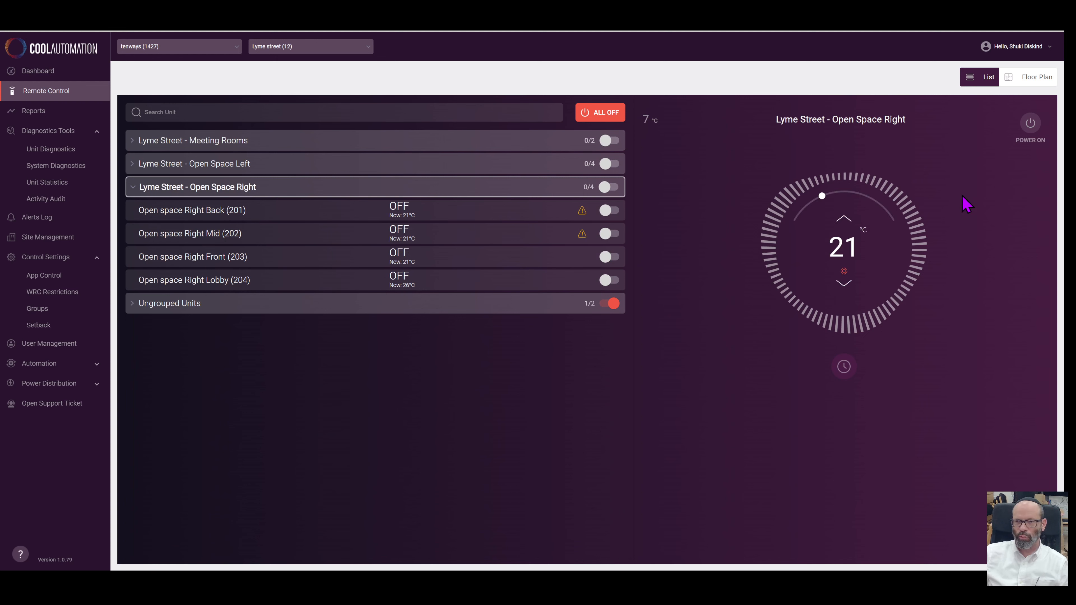
left_click(844, 366)
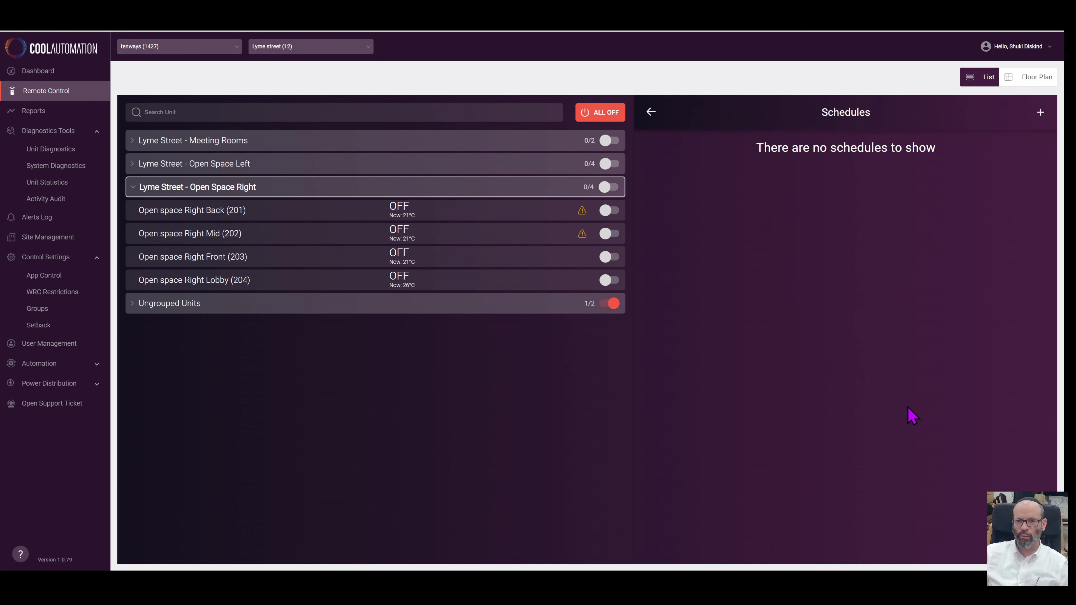
Step: Start an Add Schedule form for Open Space Right, then back out unsaved
left_click(1039, 112)
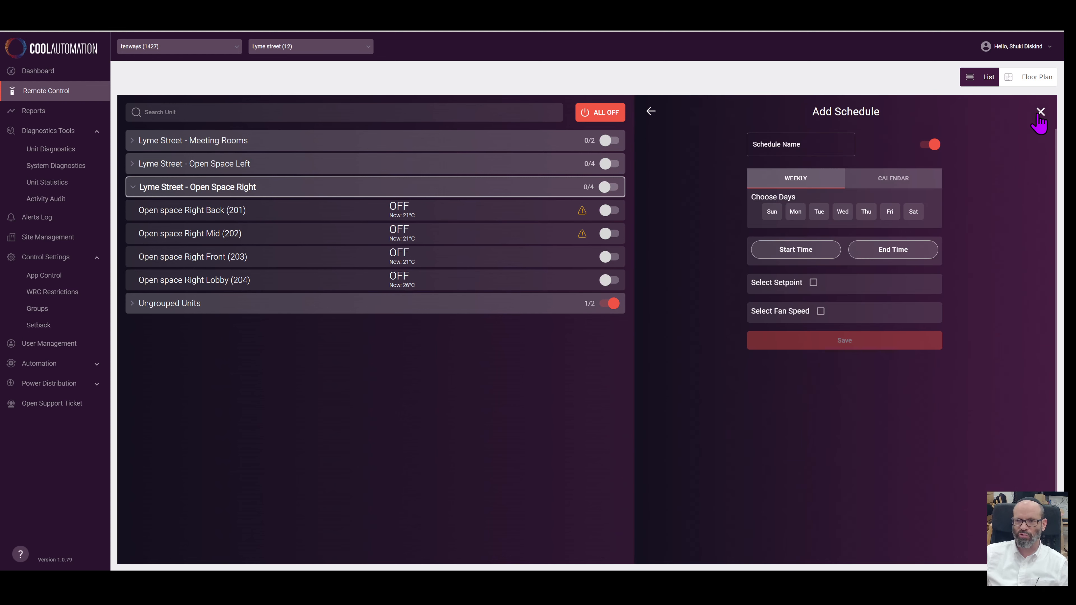
mouse_move(501, 195)
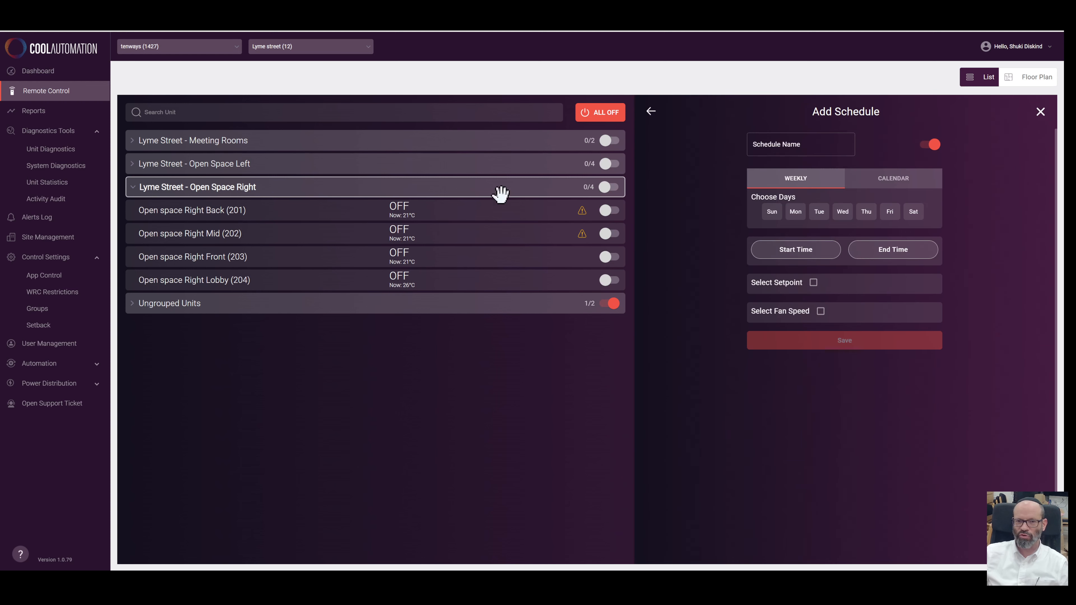
mouse_move(826, 353)
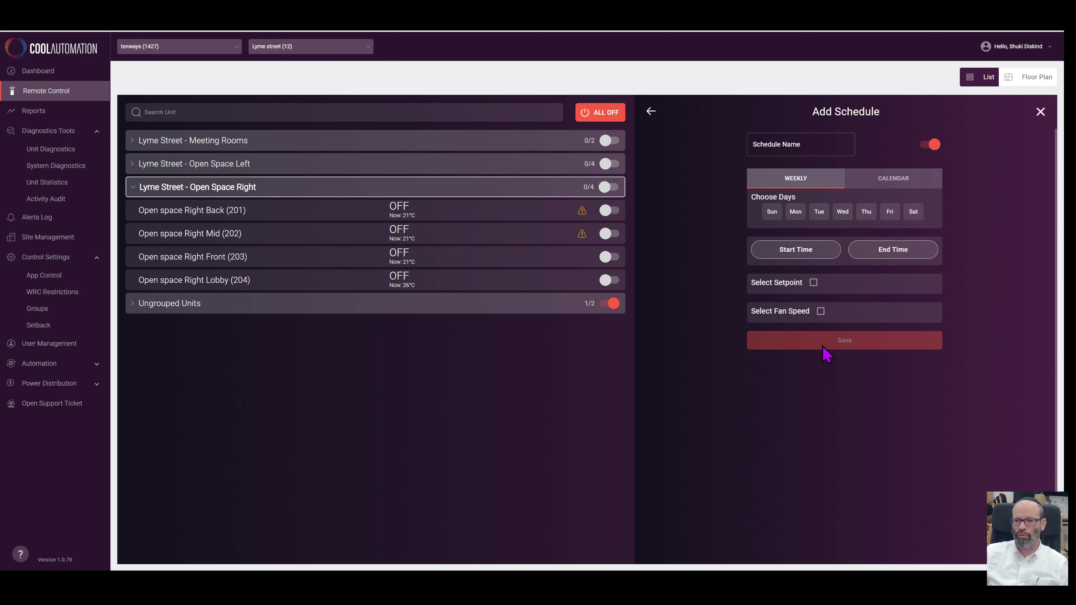
mouse_move(651, 113)
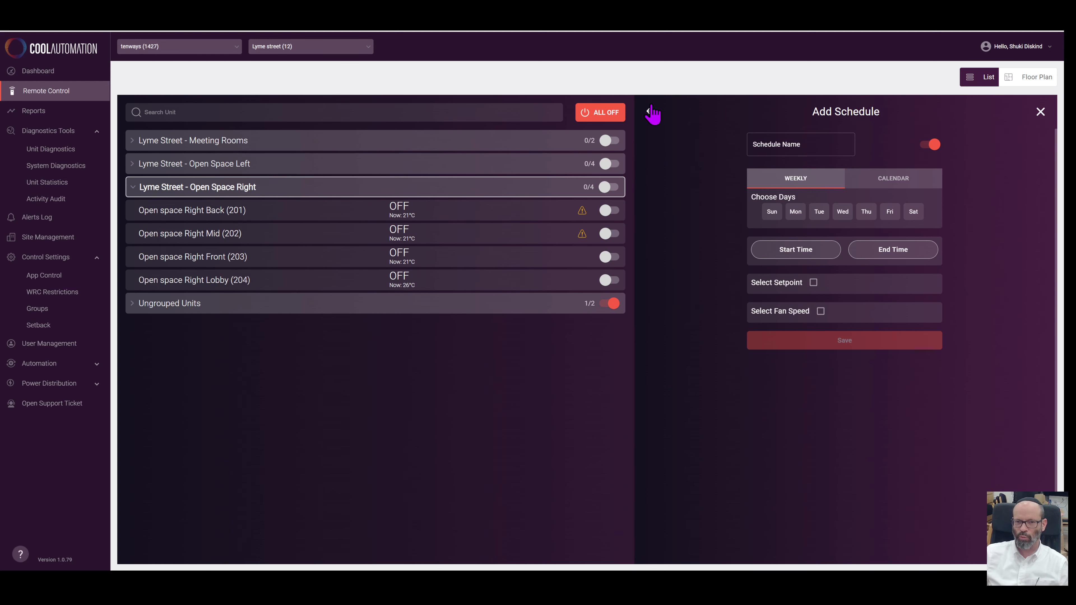
left_click(650, 112)
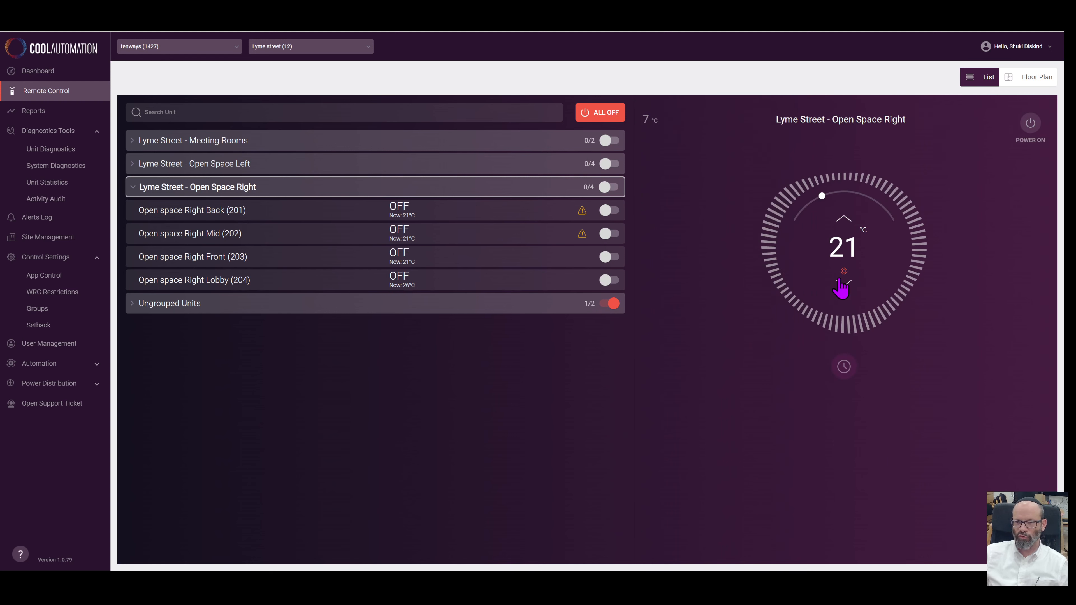
mouse_move(745, 189)
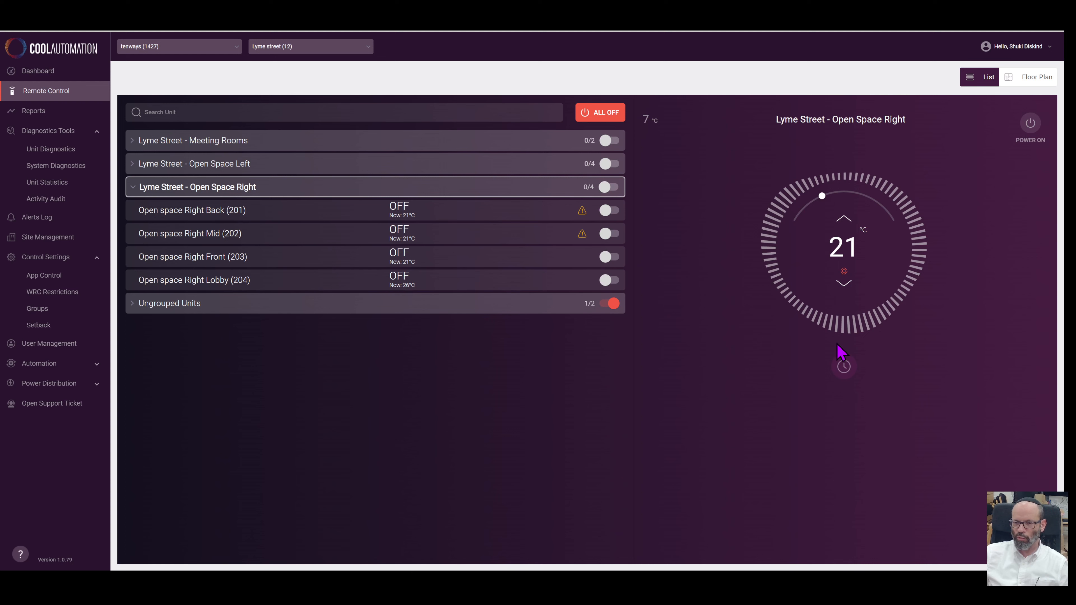
mouse_move(734, 258)
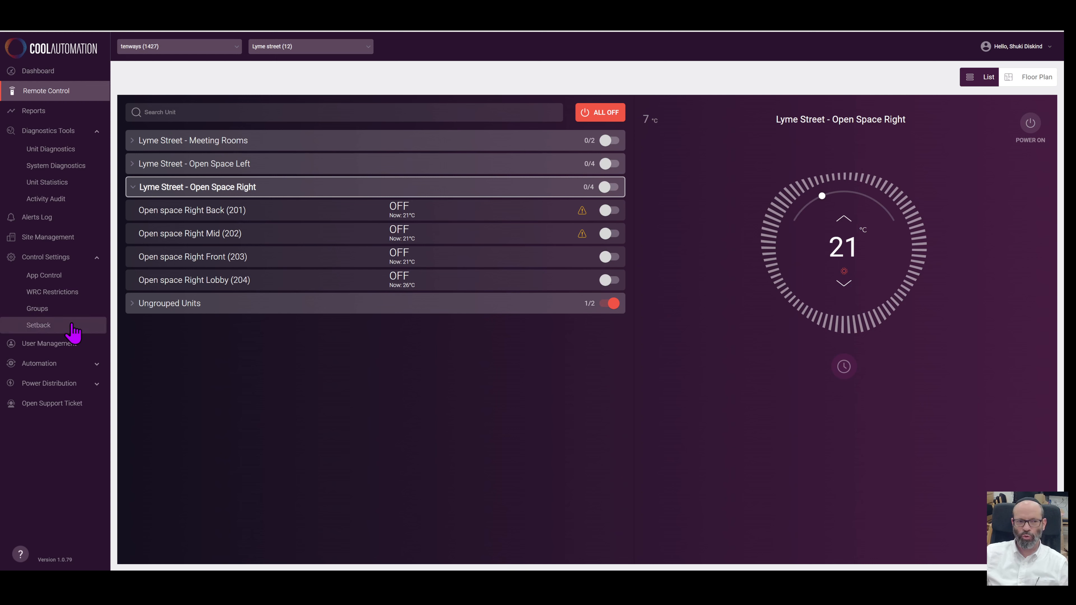
Step: Navigate via the sidebar to the Groups page under Control Settings
left_click(37, 309)
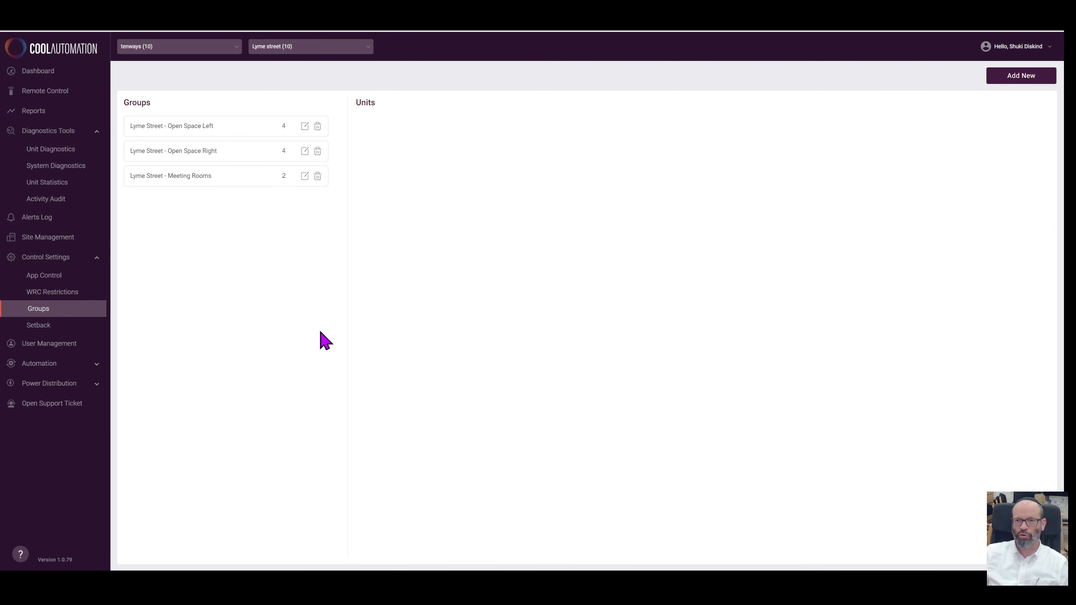
mouse_move(477, 367)
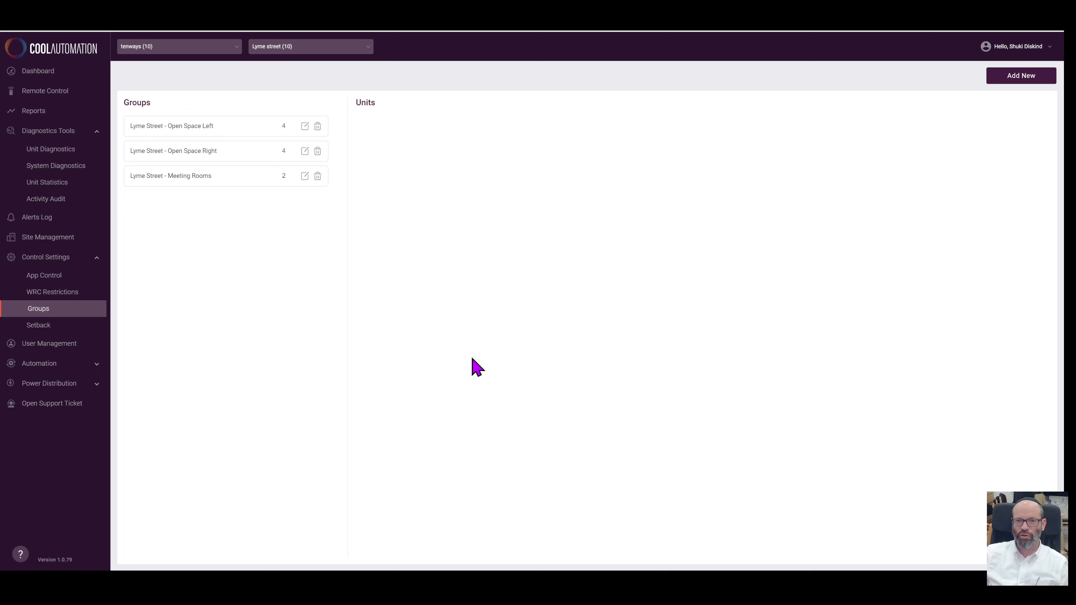